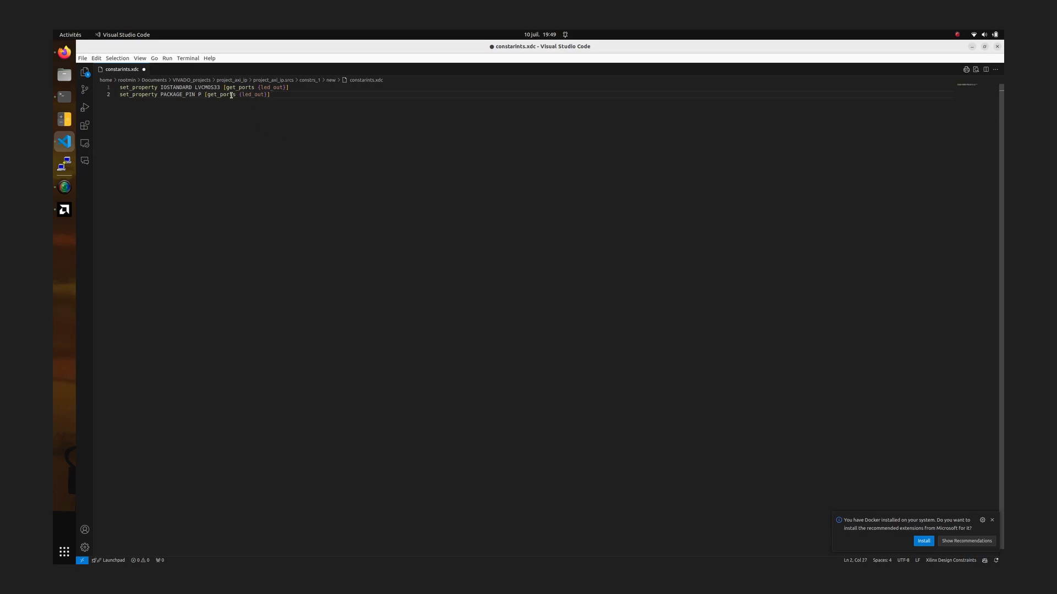
- Set led_out's PACKAGE_PIN to D18 in constraints.xdc
text(18)
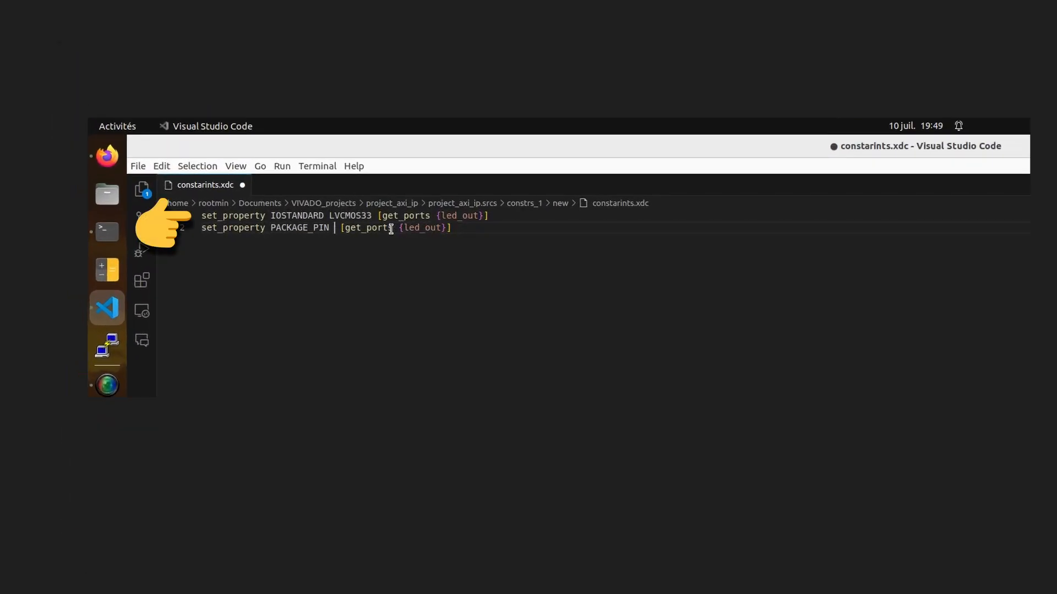
text(D18)
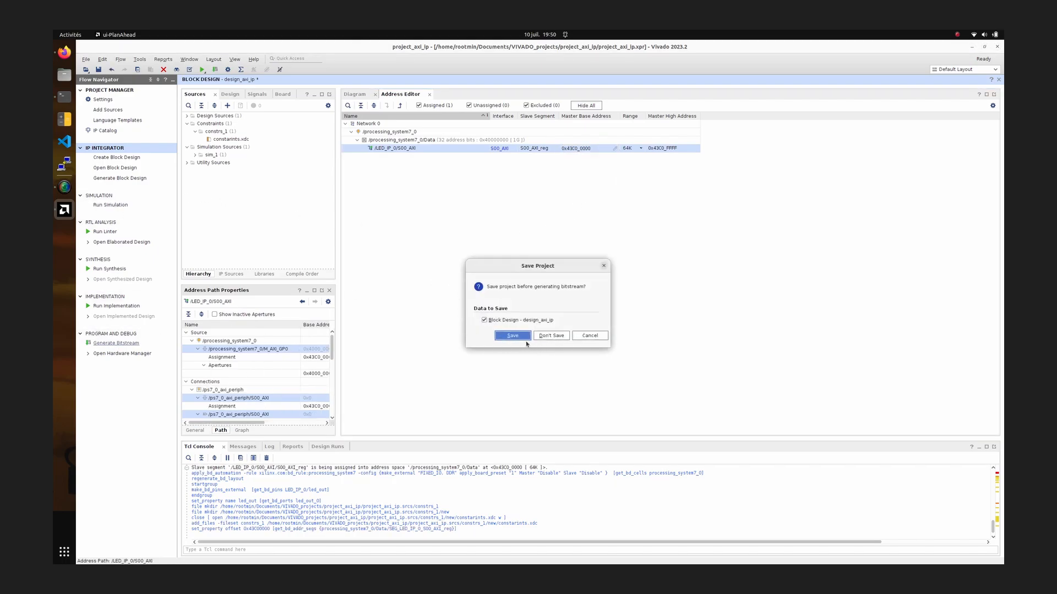
- Save the project with Block Design checked so bitstream generation proceeds
click(510, 336)
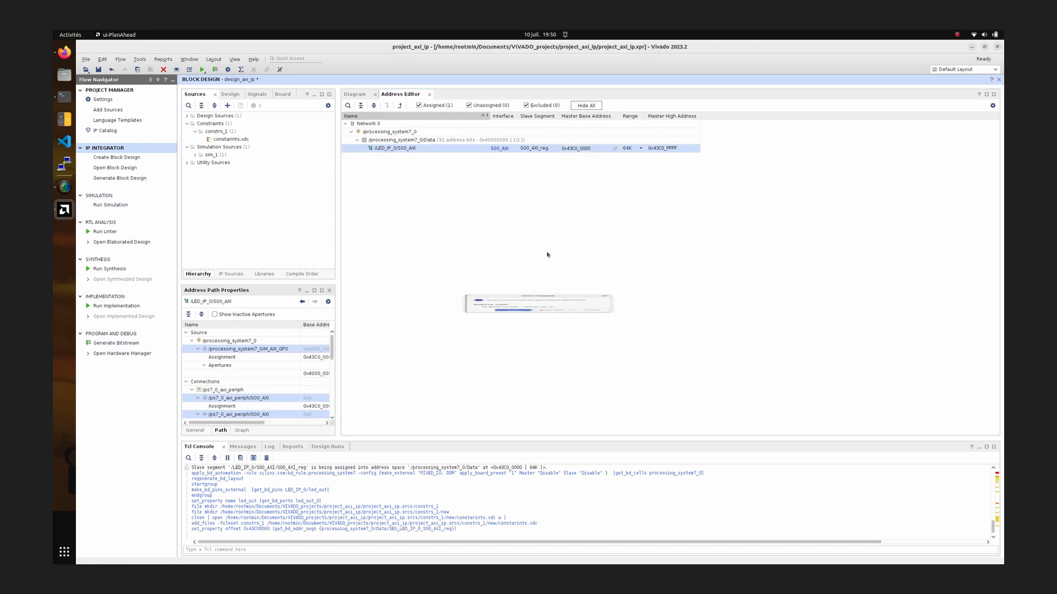
click(114, 168)
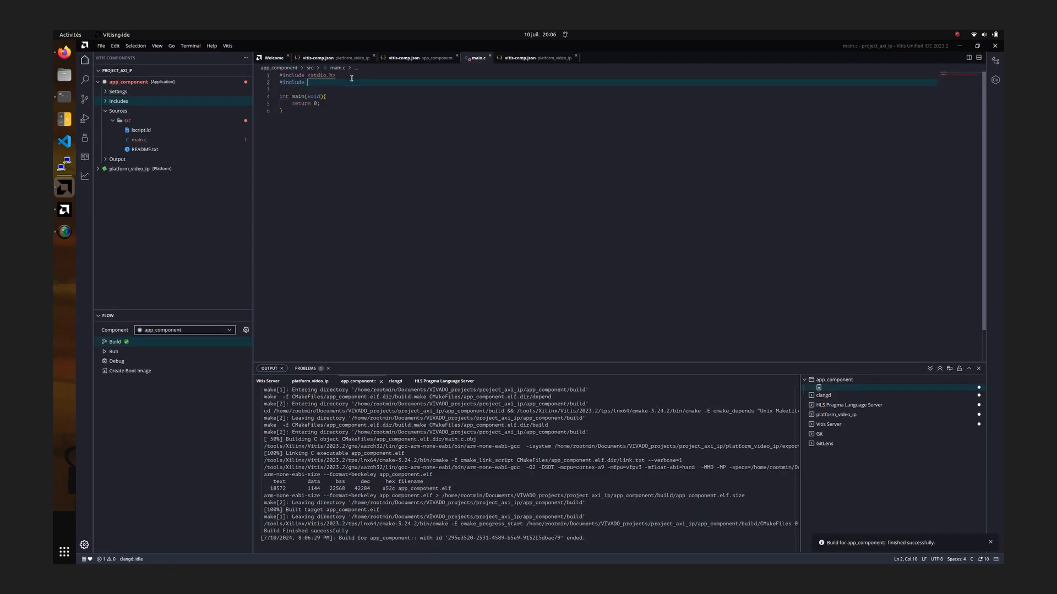
- Add "xparameters.h" as the second #include in main.c
text("xparameters.h")
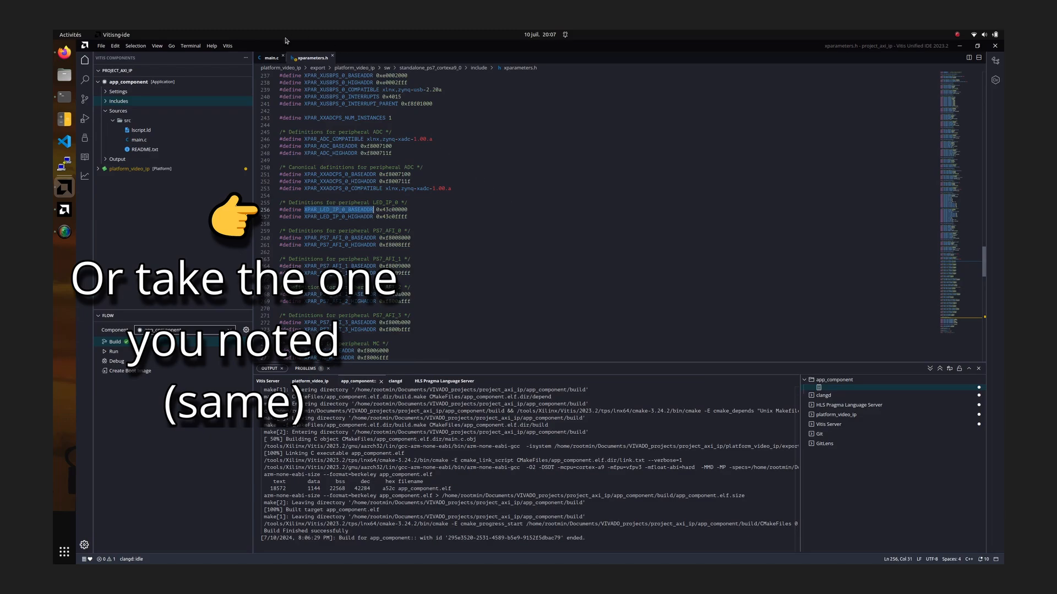
- After confirming XPAR_LED_IP_0_BASEADDR is 0x43C00000, return to the main.c tab
click(270, 57)
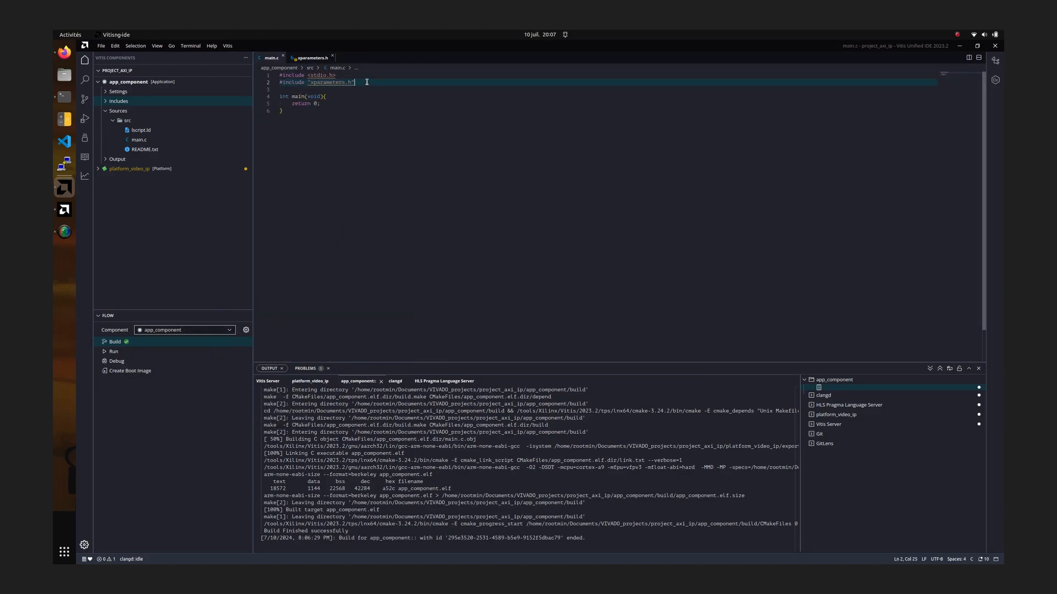